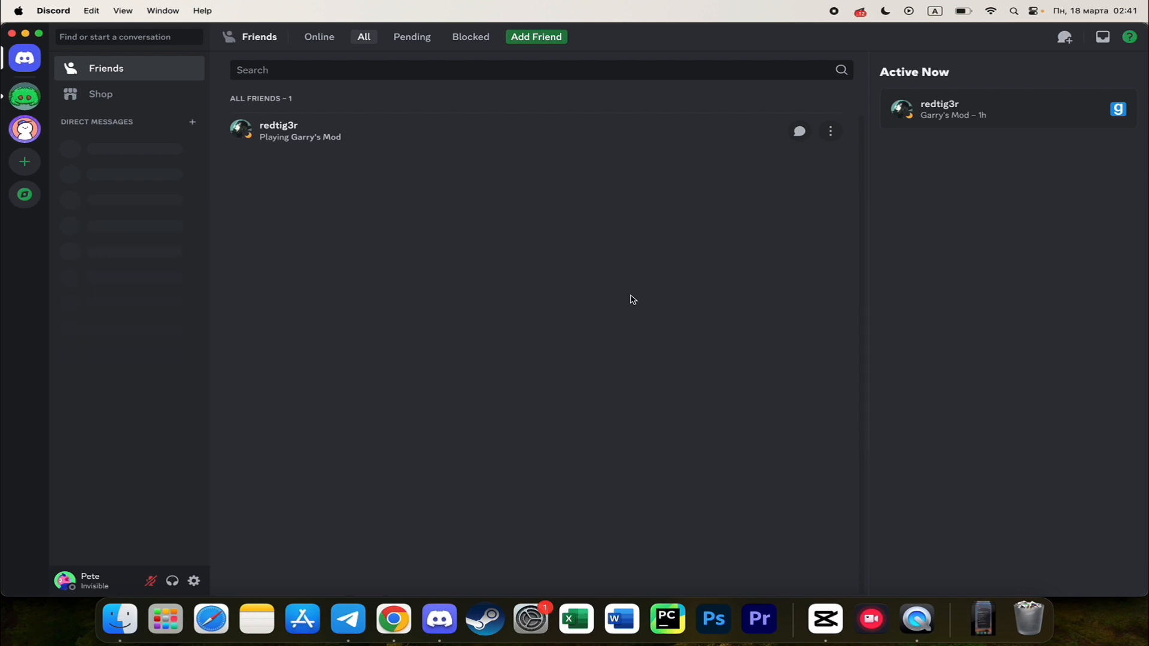
mouse_move(675, 249)
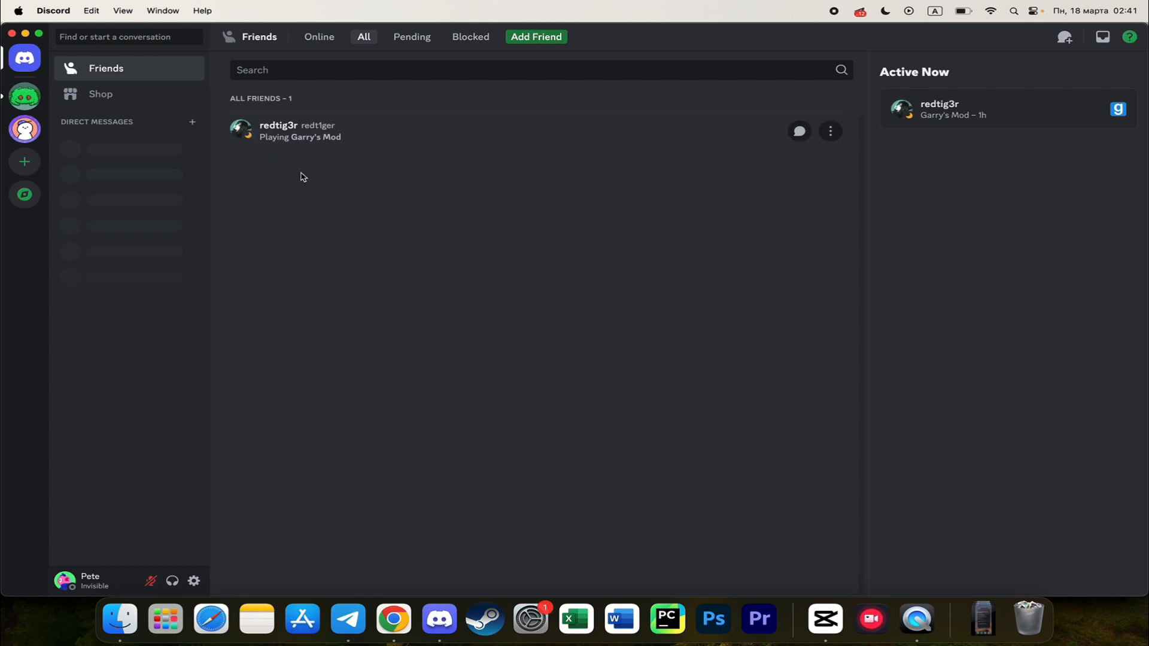
mouse_move(776, 183)
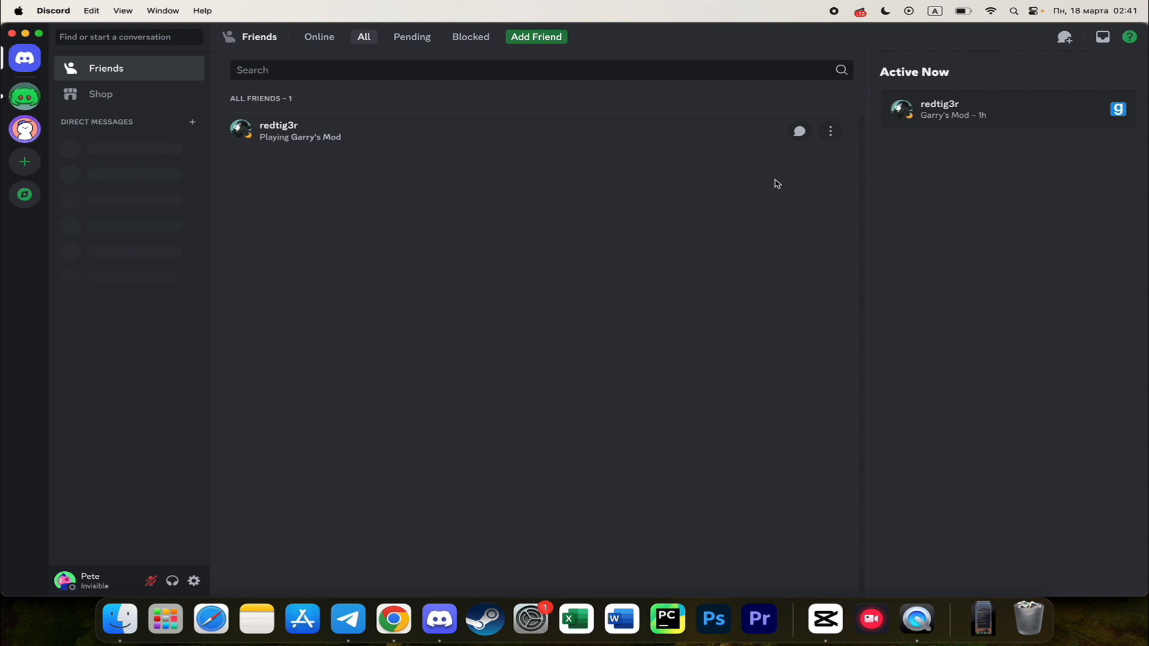
mouse_move(800, 131)
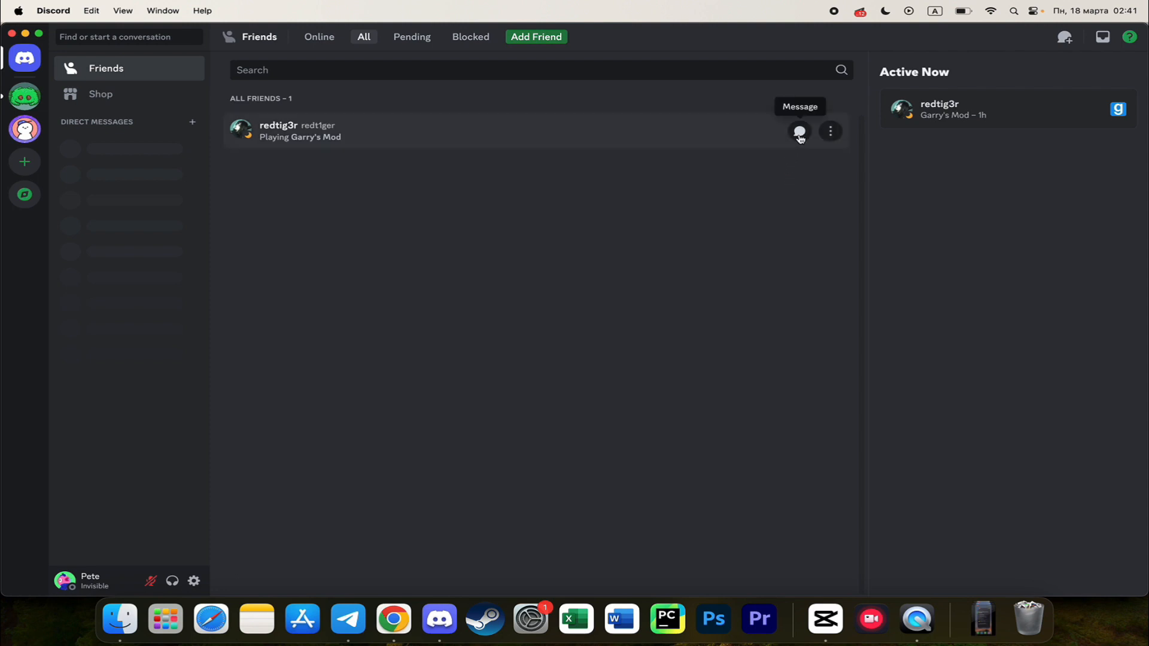
click(798, 131)
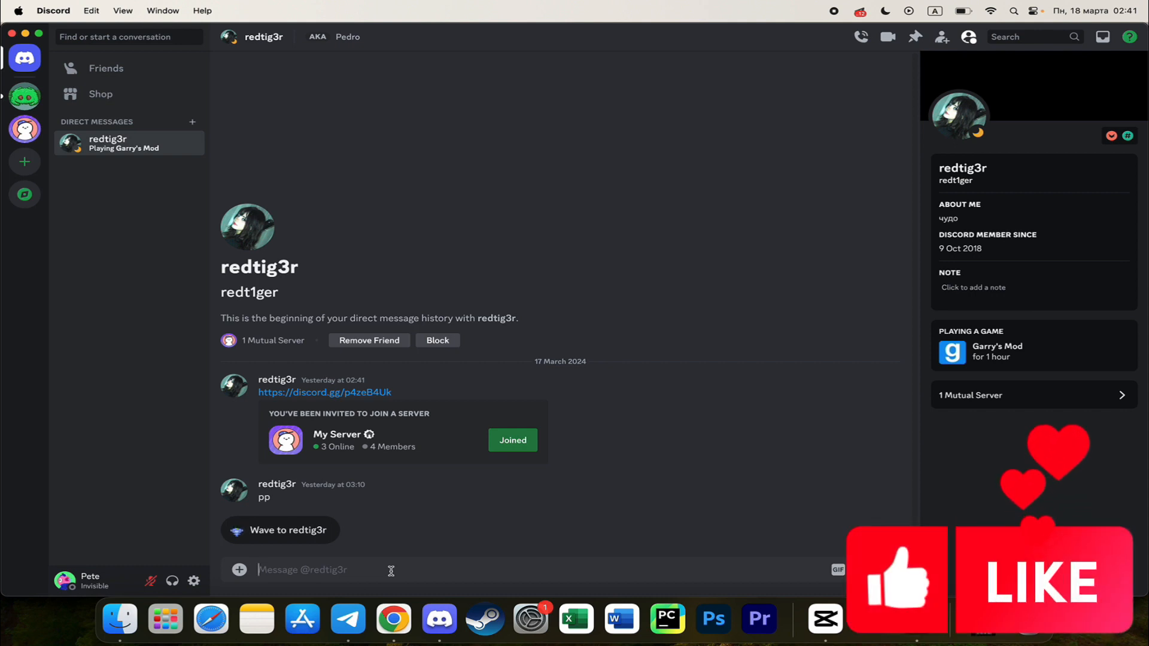
click(330, 569)
text([)
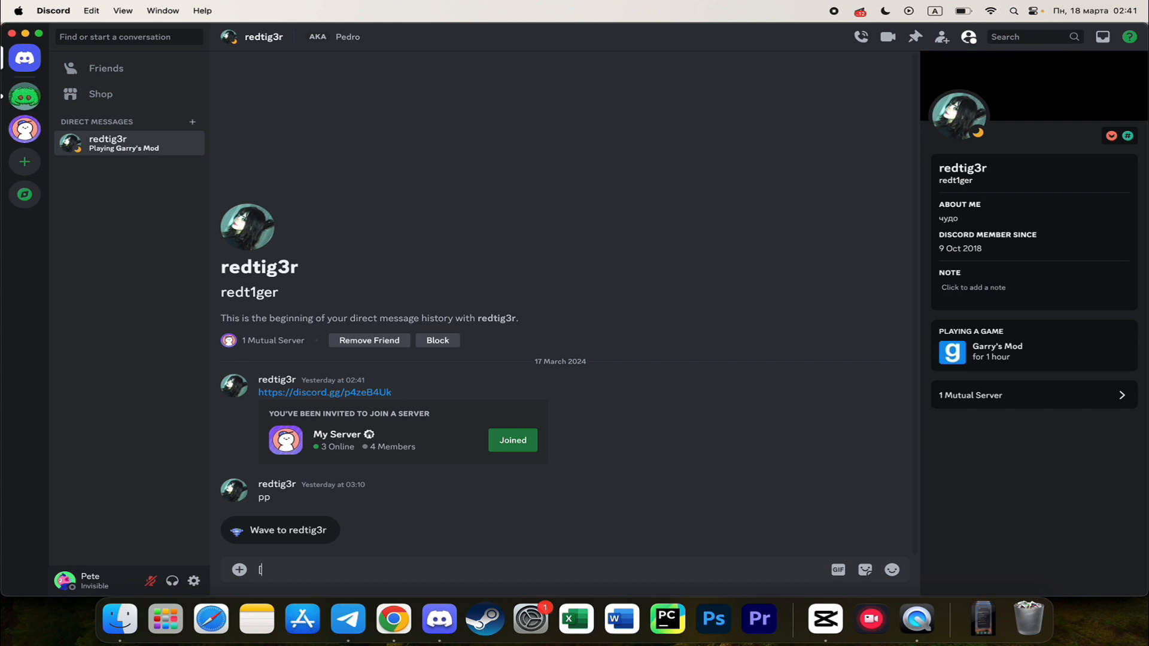
Type "[test](" to start a Markdown masked link
text(test])
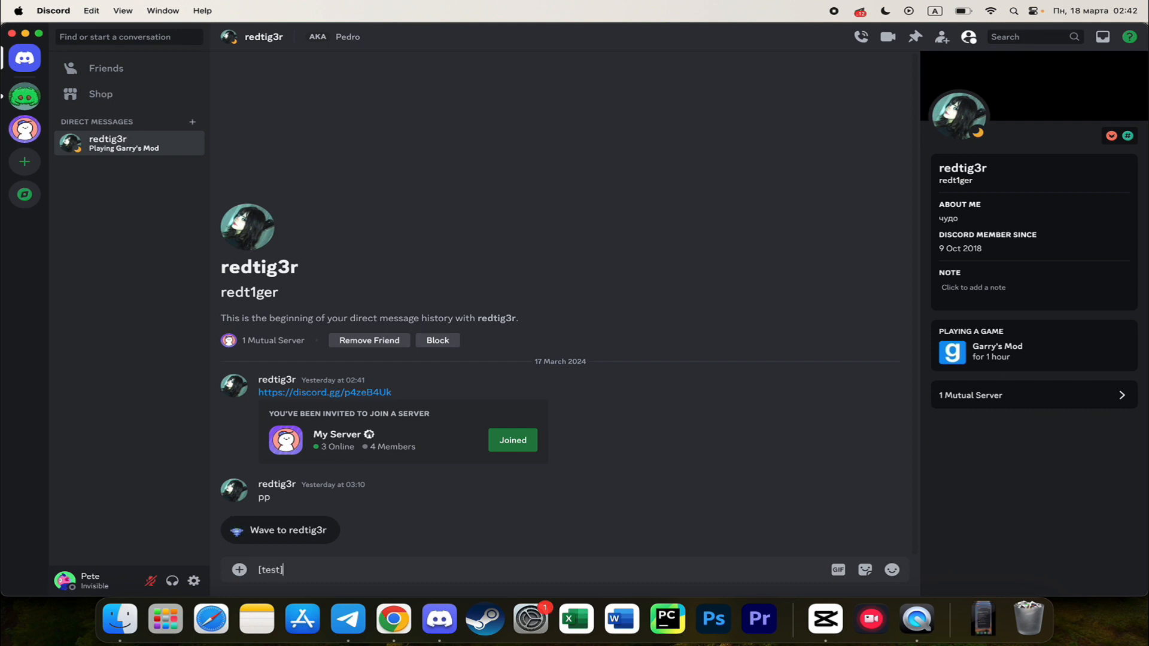
text(()
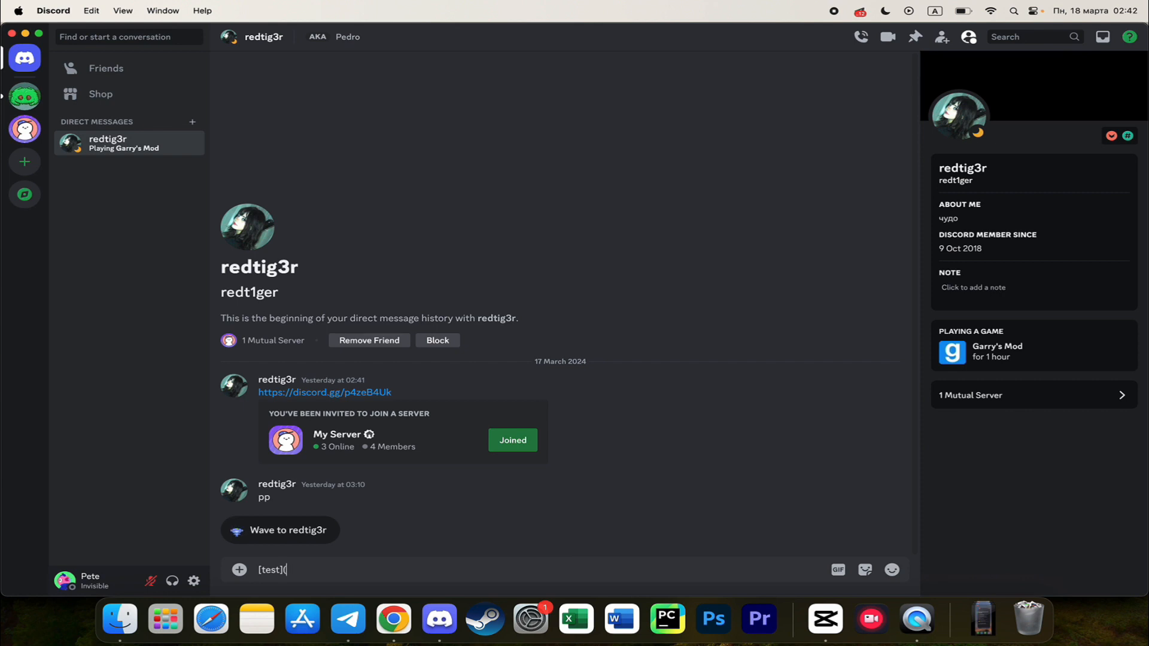
mouse_move(380, 564)
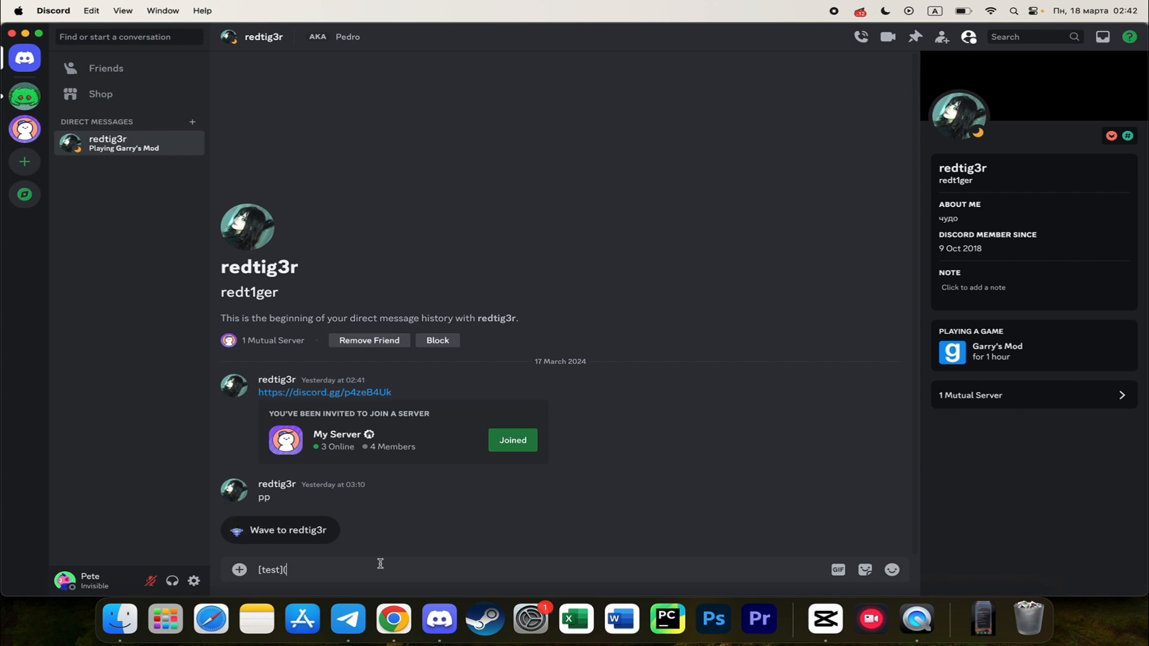
text(https://mail.google.com/mail/u/6/#inbox))
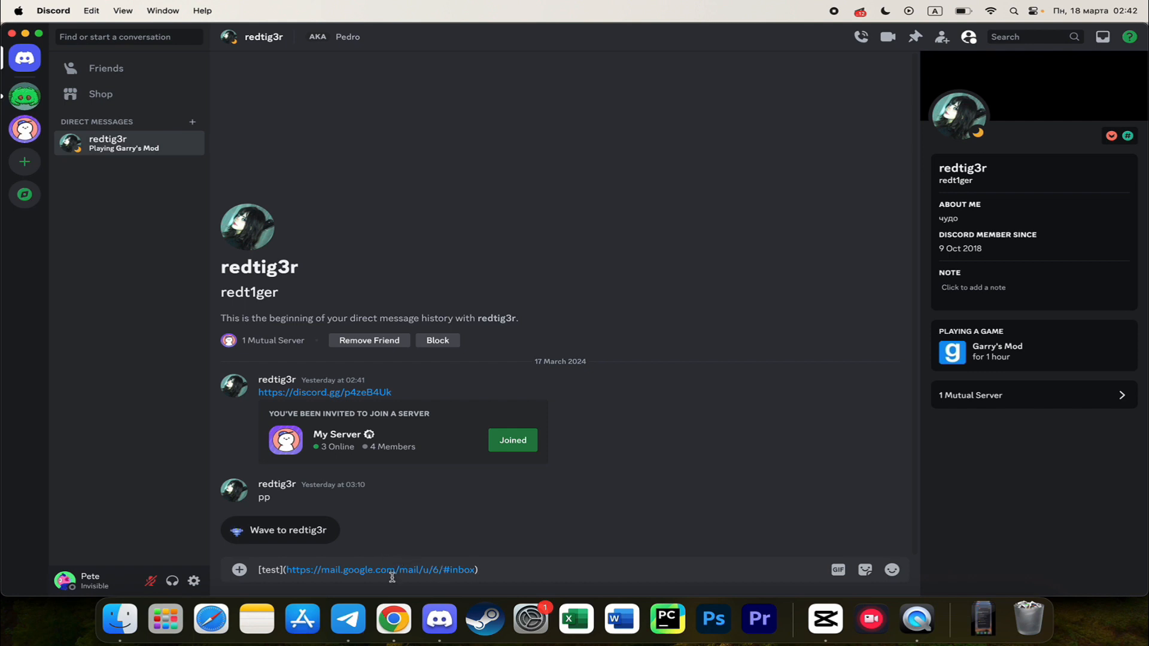
double_click(271, 570)
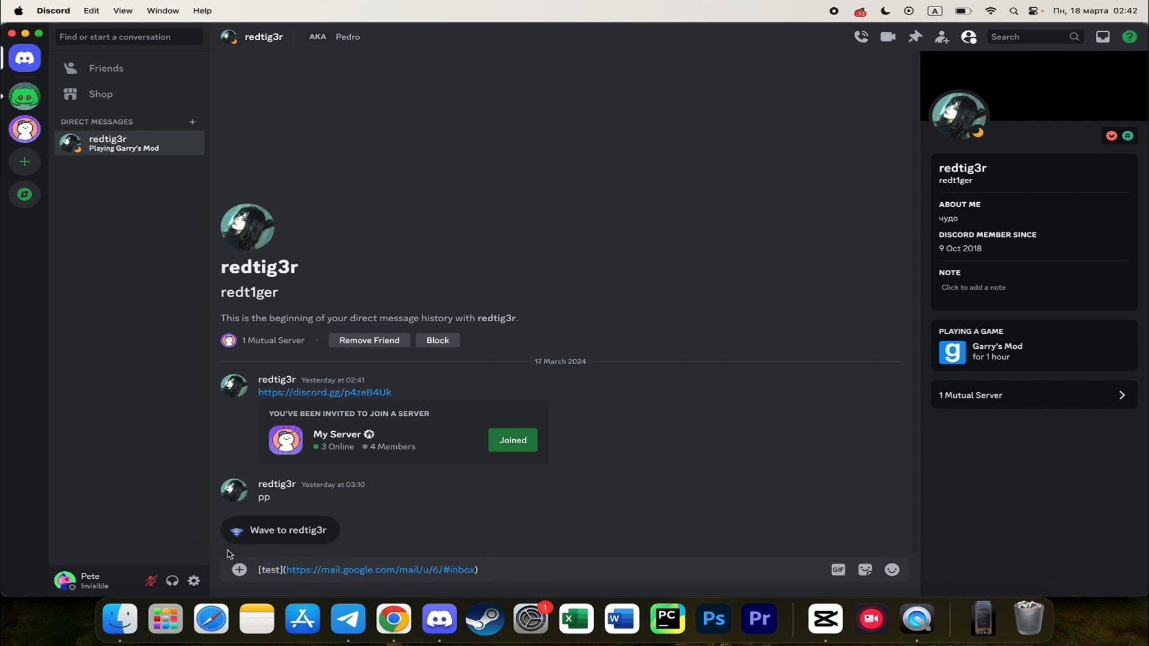
double_click(270, 569)
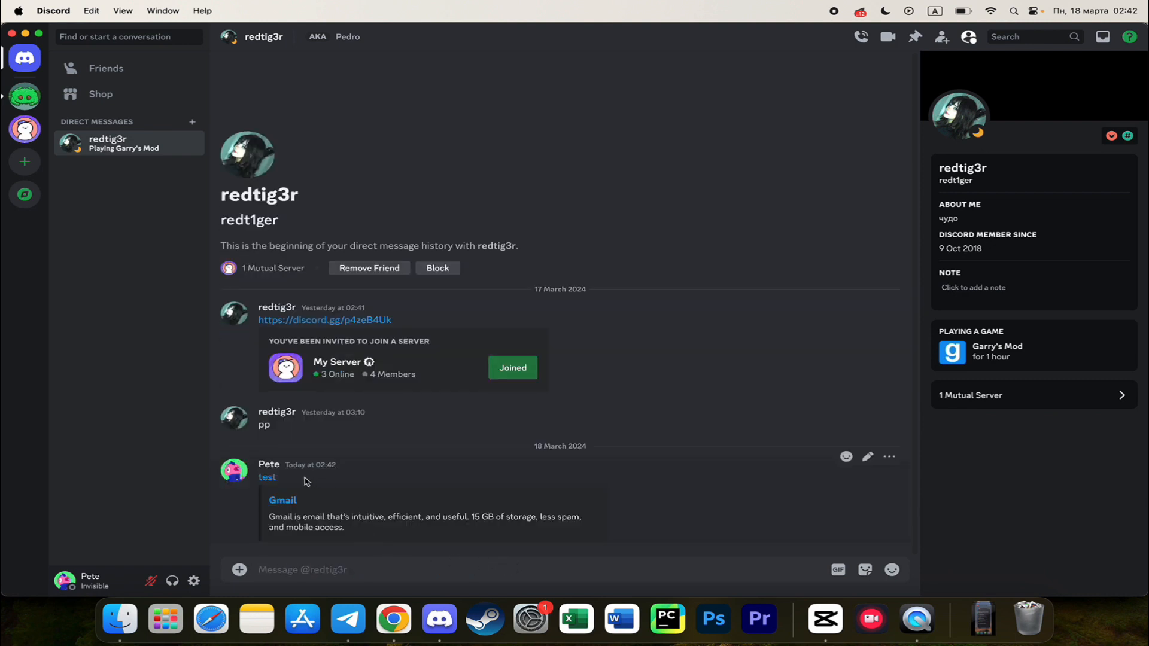
mouse_move(267, 477)
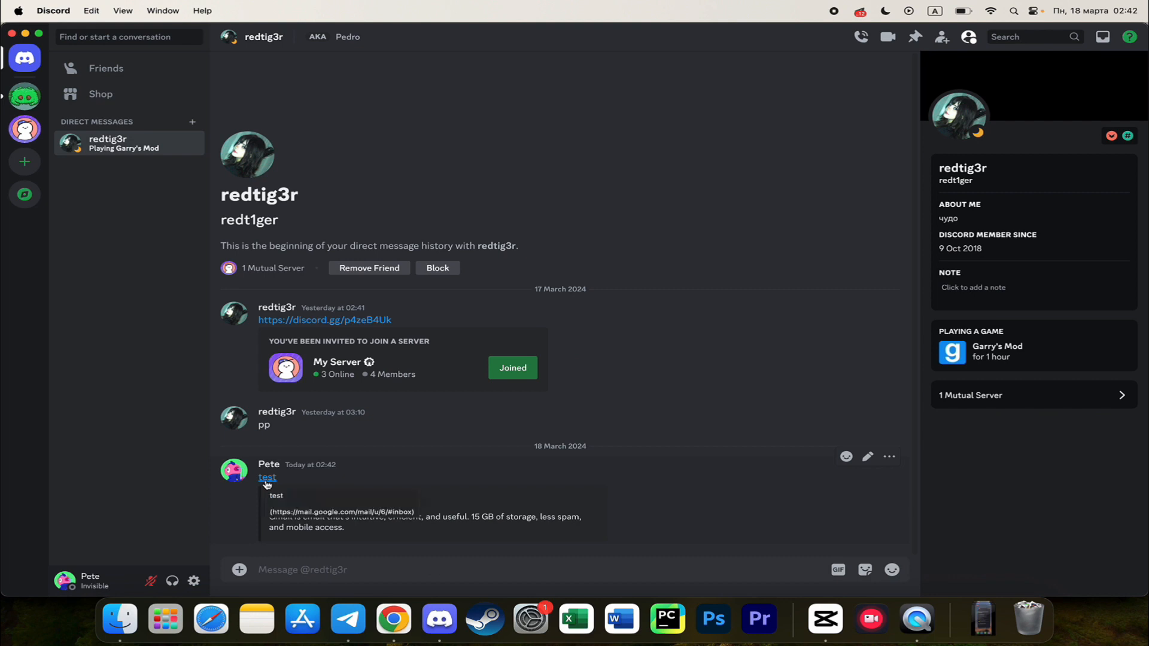
mouse_move(268, 478)
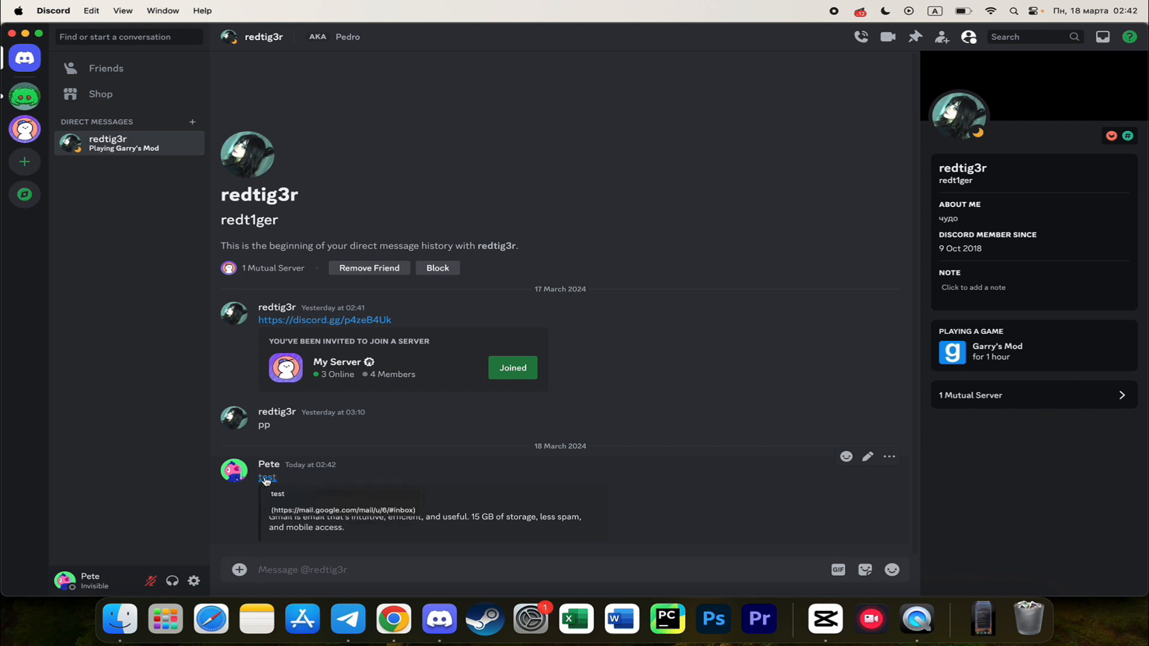
mouse_move(298, 486)
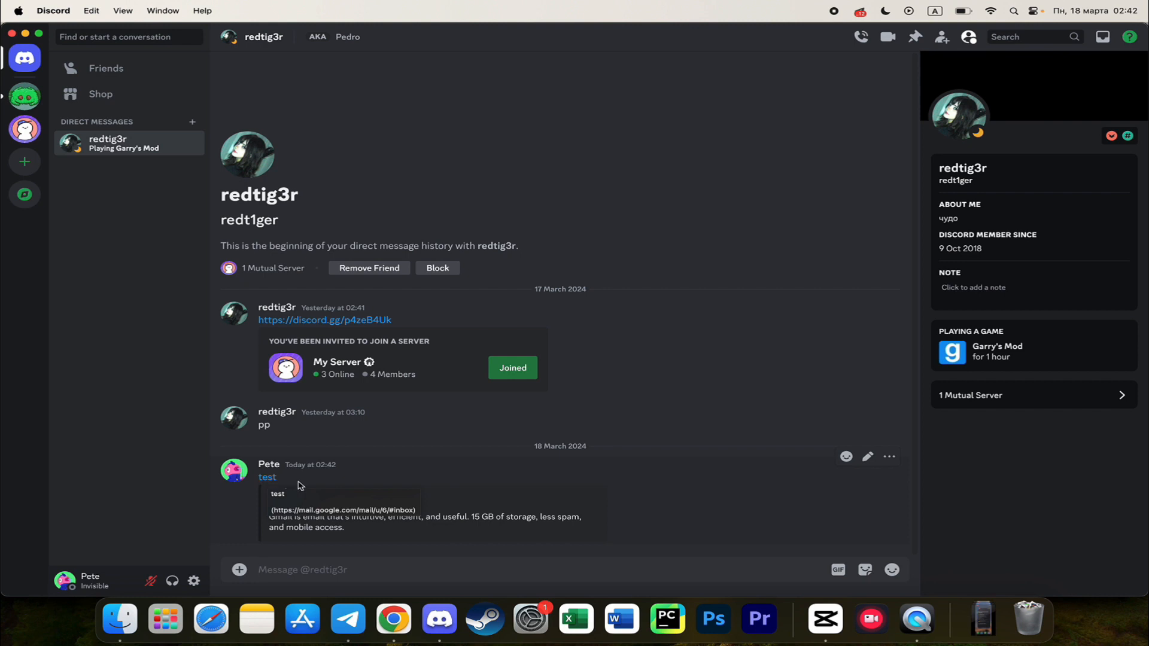
mouse_move(473, 447)
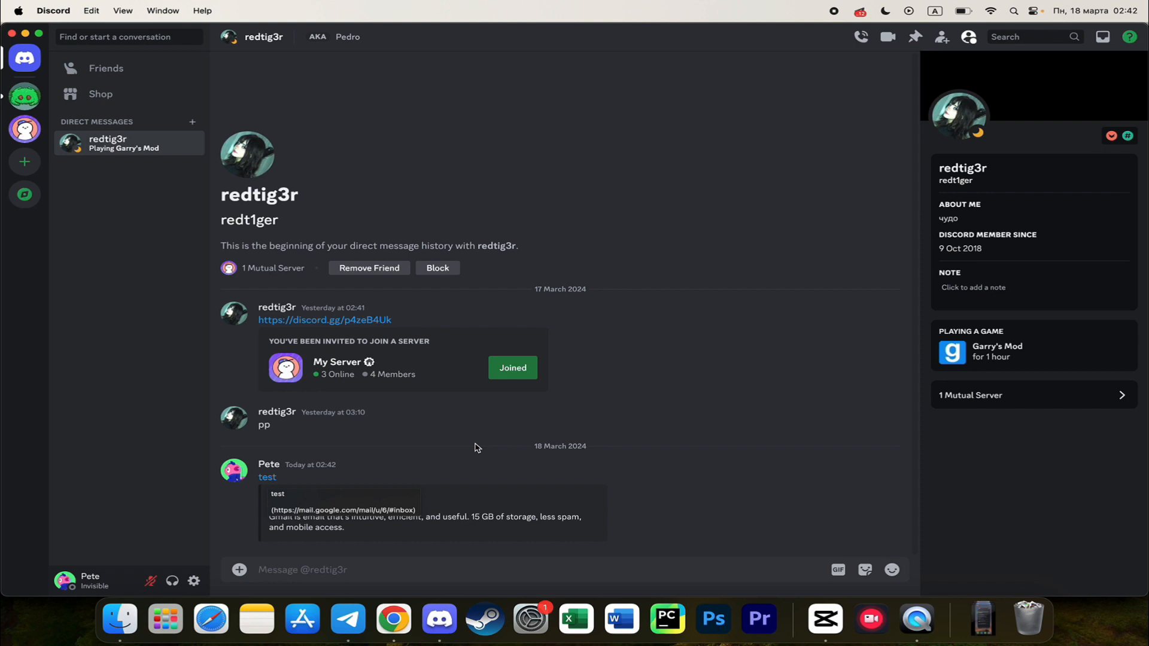